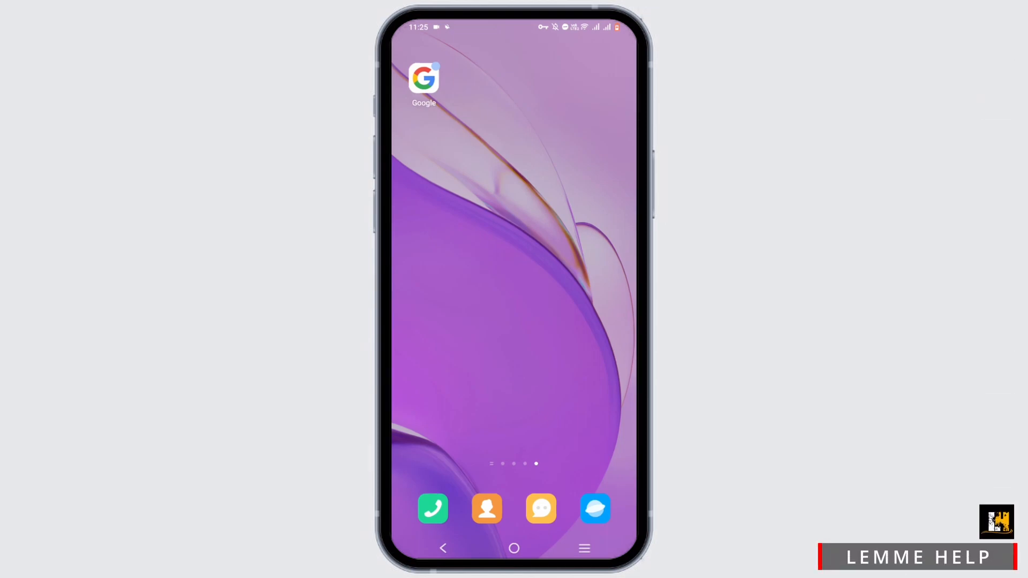
Open the Google app and start typing the search 'doordash rea'
left_click(424, 79)
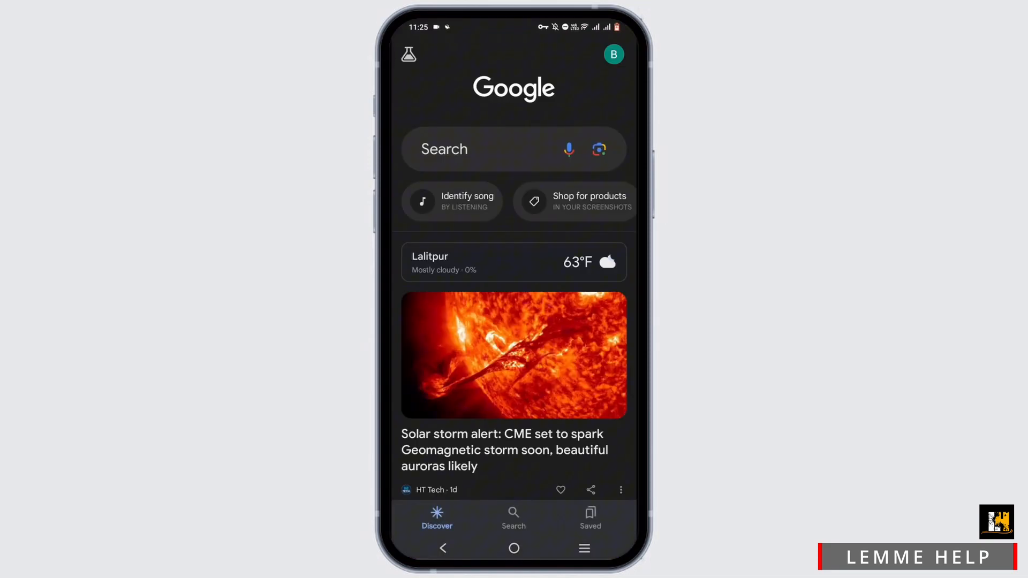
type("doordash")
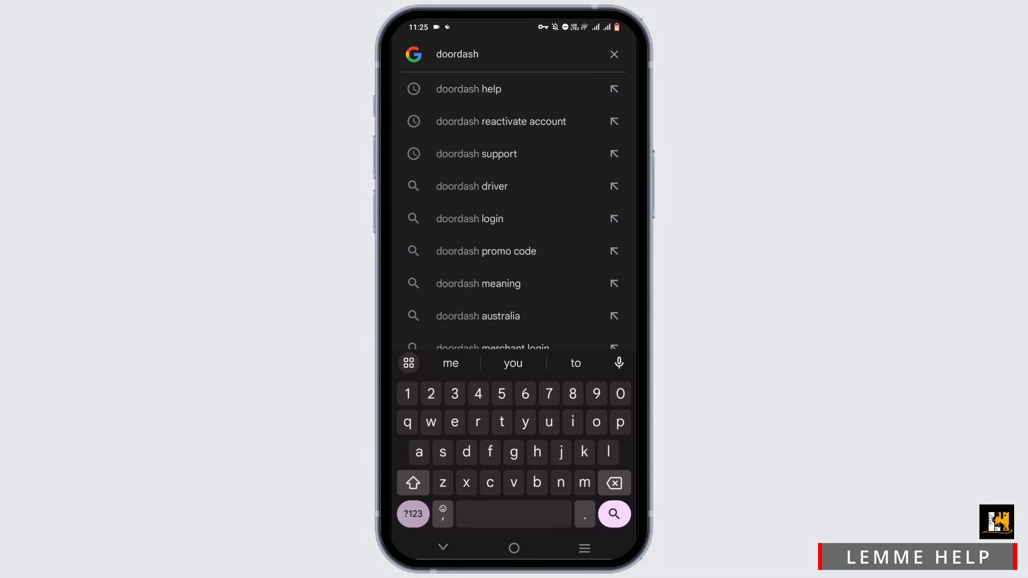
type("rea")
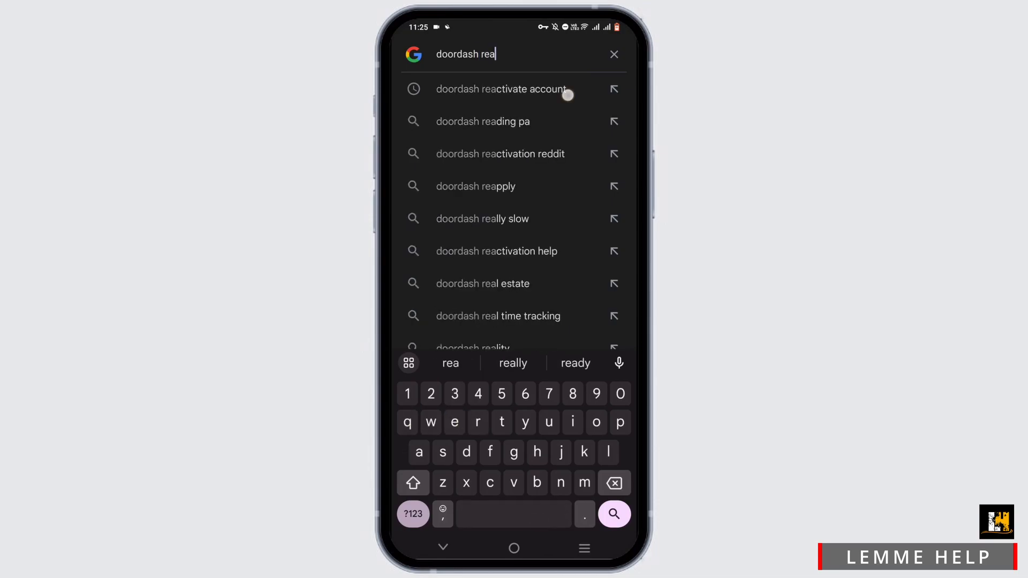
Search 'doordash reactivate account' and open the help.doordash.com article on appealing Dasher deactivation
left_click(501, 89)
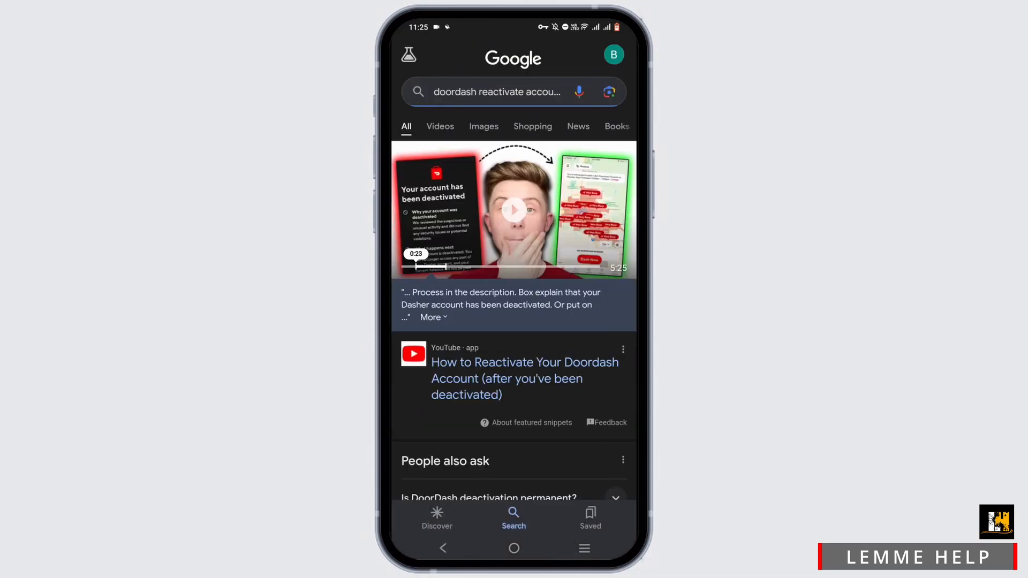
scroll("down", 3)
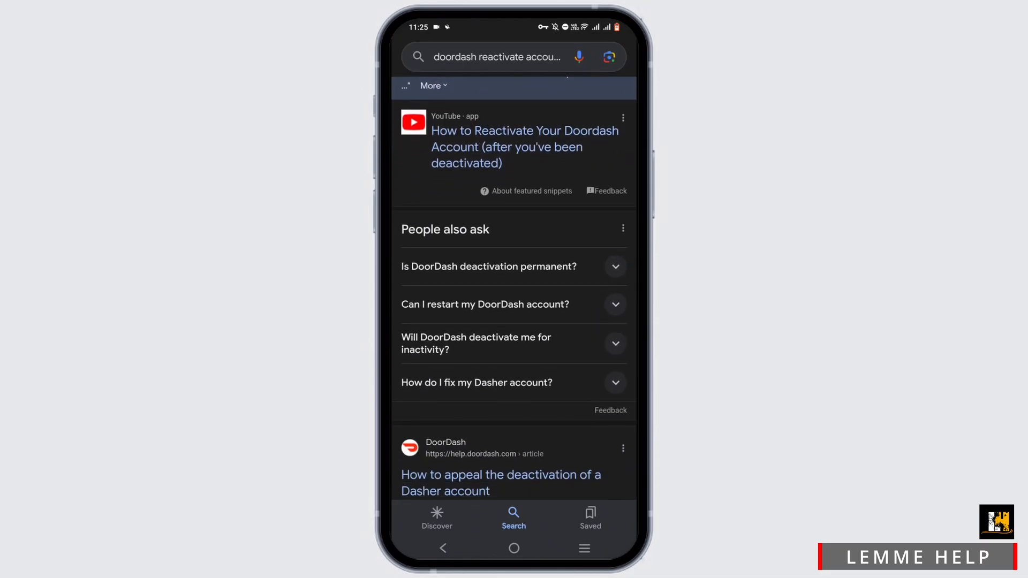
scroll("down", 3)
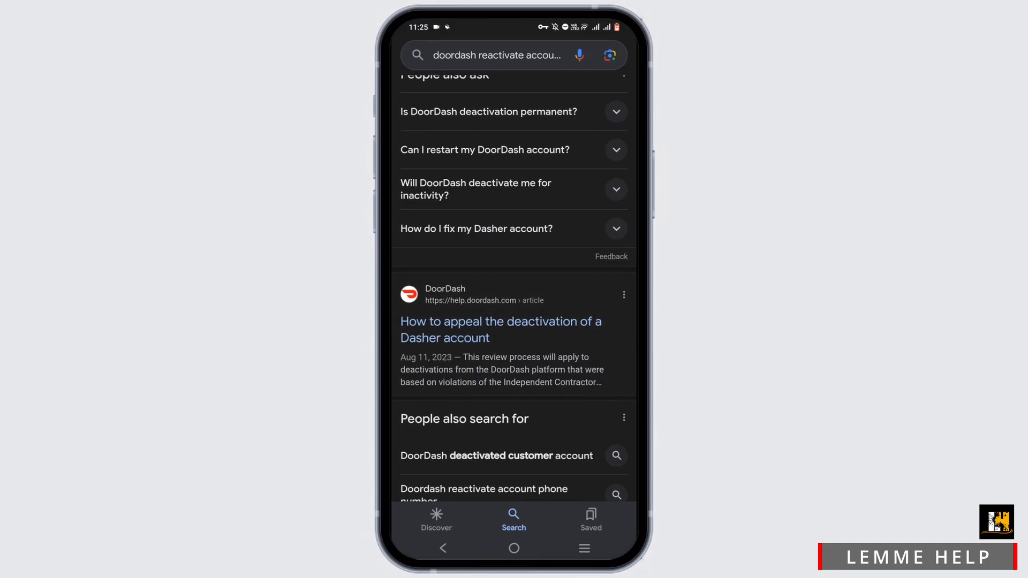
left_click(500, 330)
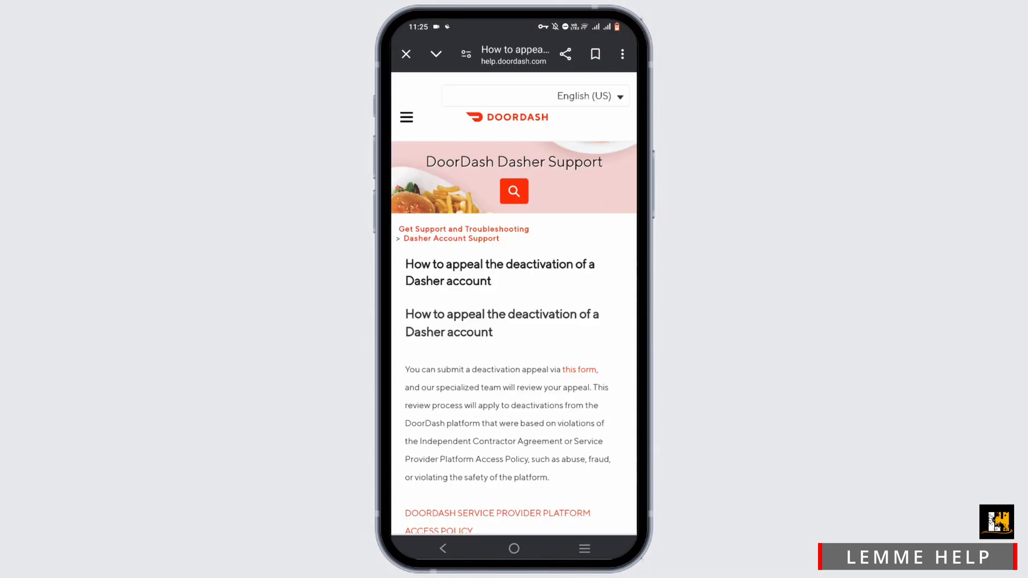
Open the deactivation appeal form from the article's link, keeping English as the language
scroll("down", 3)
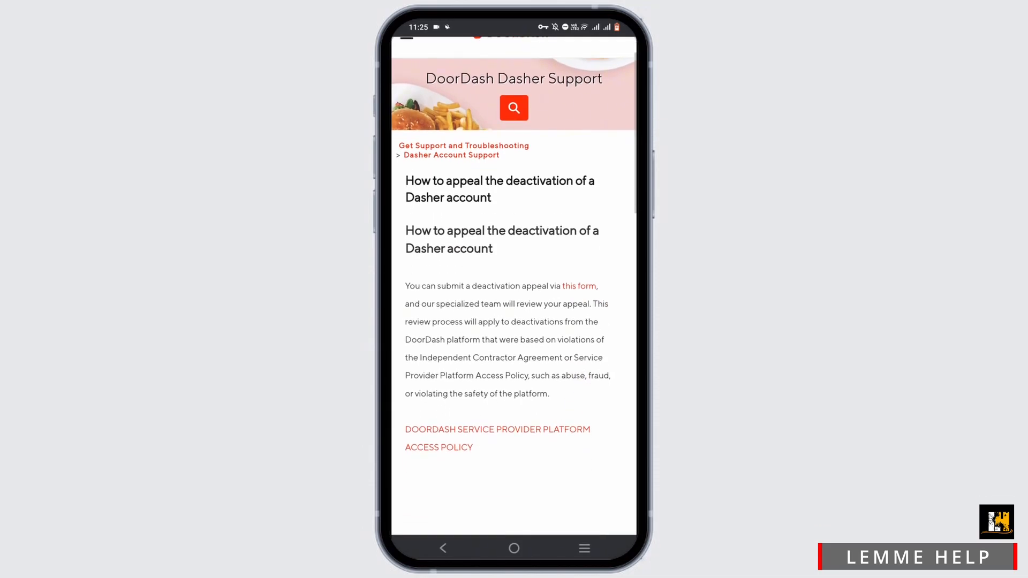
left_click(578, 286)
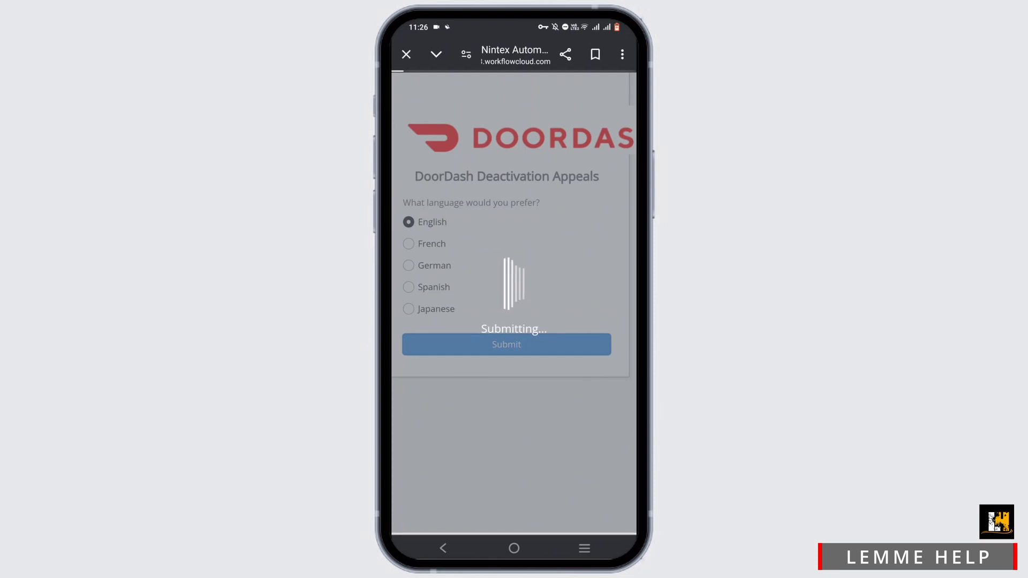
left_click(506, 344)
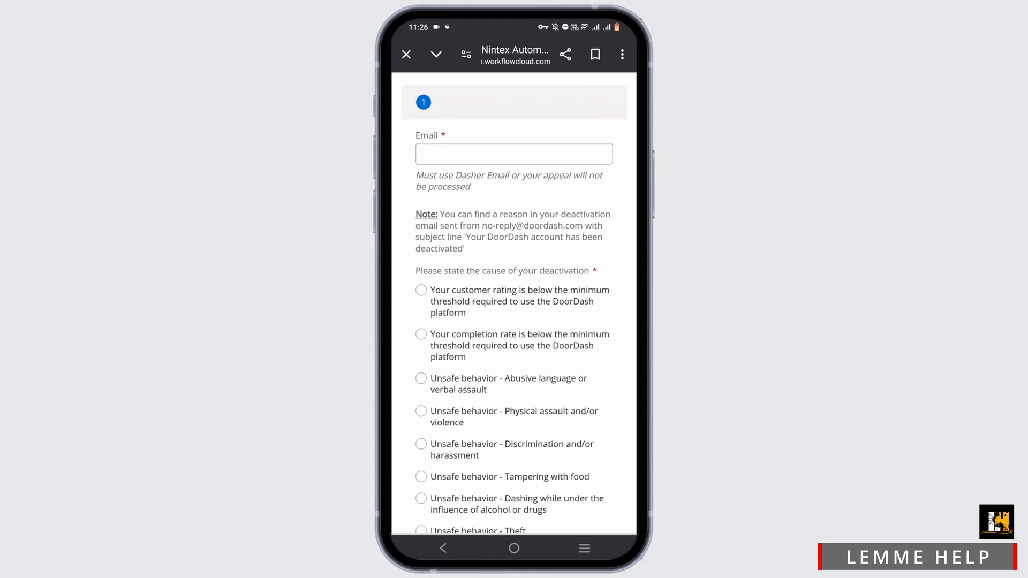
Enter the Dasher email starting 'bobk' using the suggested autofill address
left_click(514, 154)
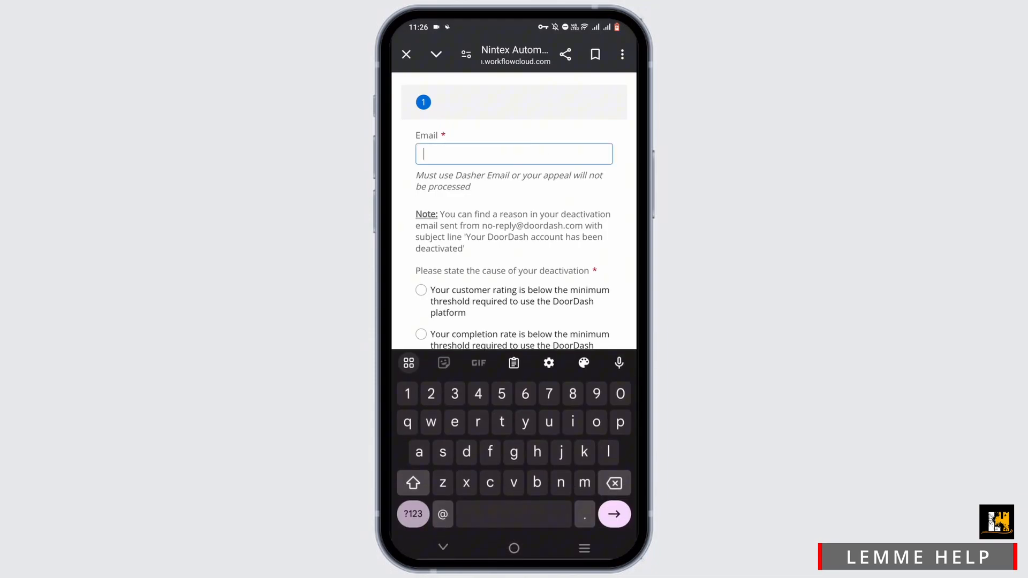
type("bobk")
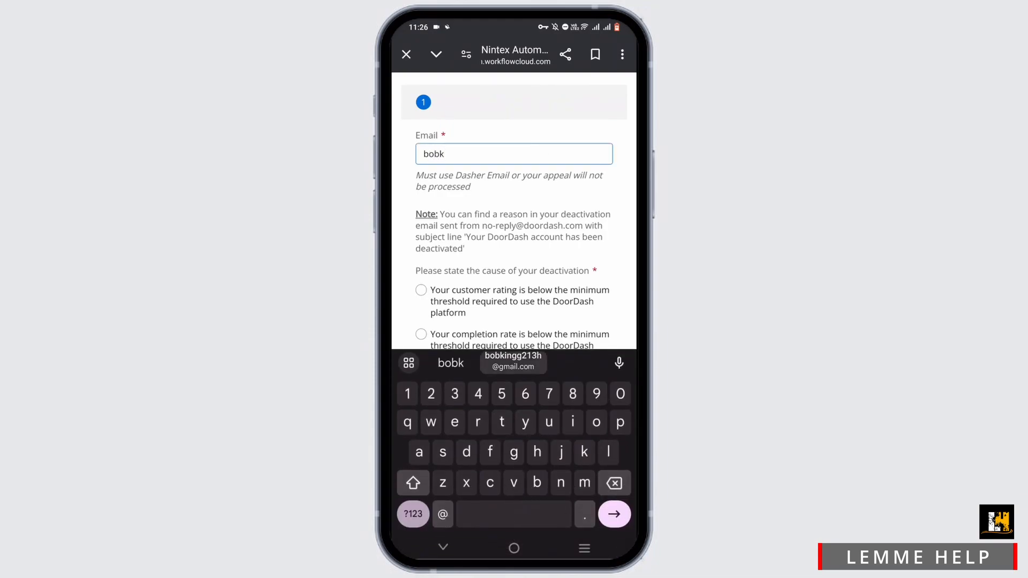
left_click(512, 363)
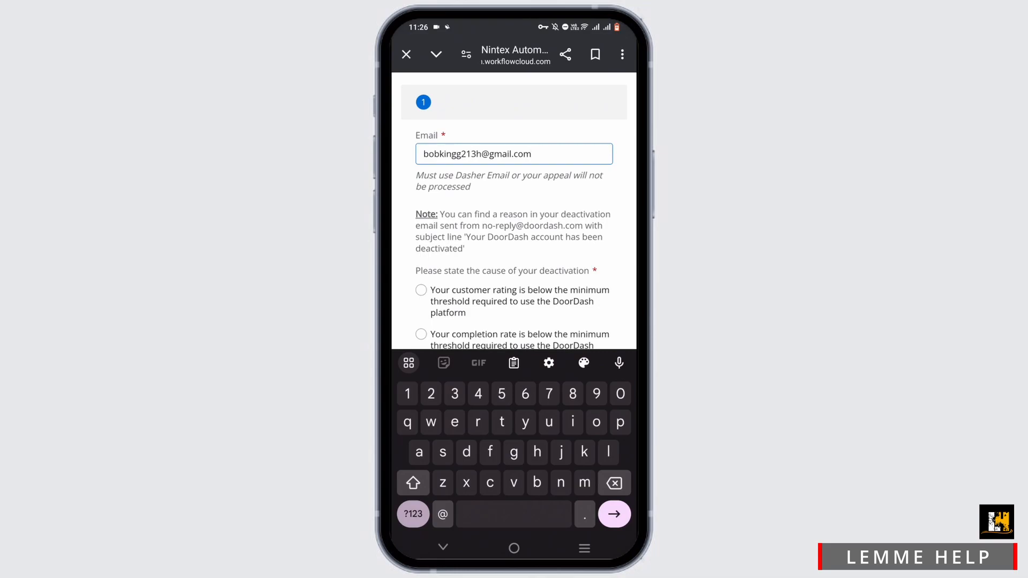
Choose 'completion rate below the minimum threshold' as the deactivation cause
left_click(421, 317)
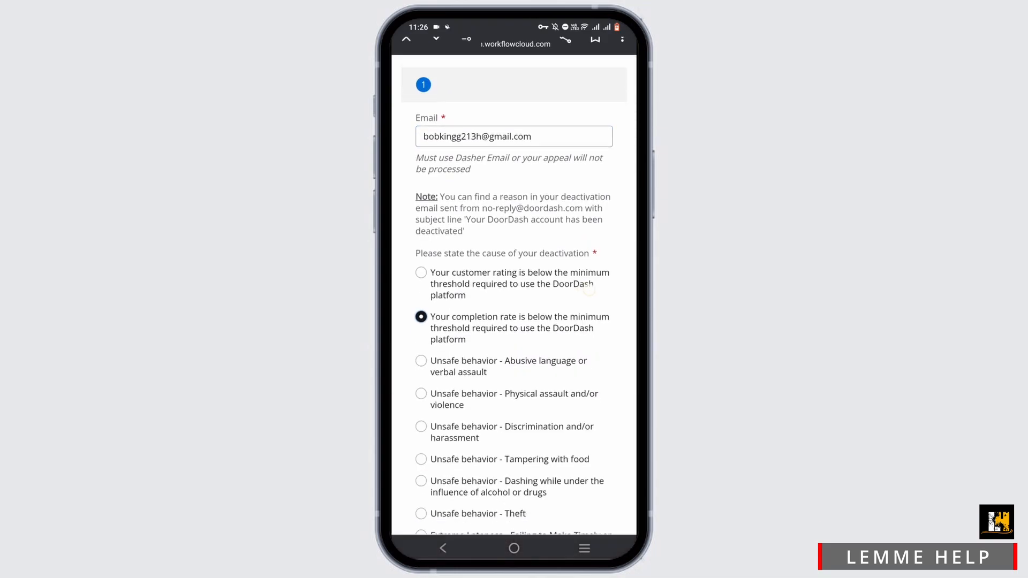
scroll("down", 3)
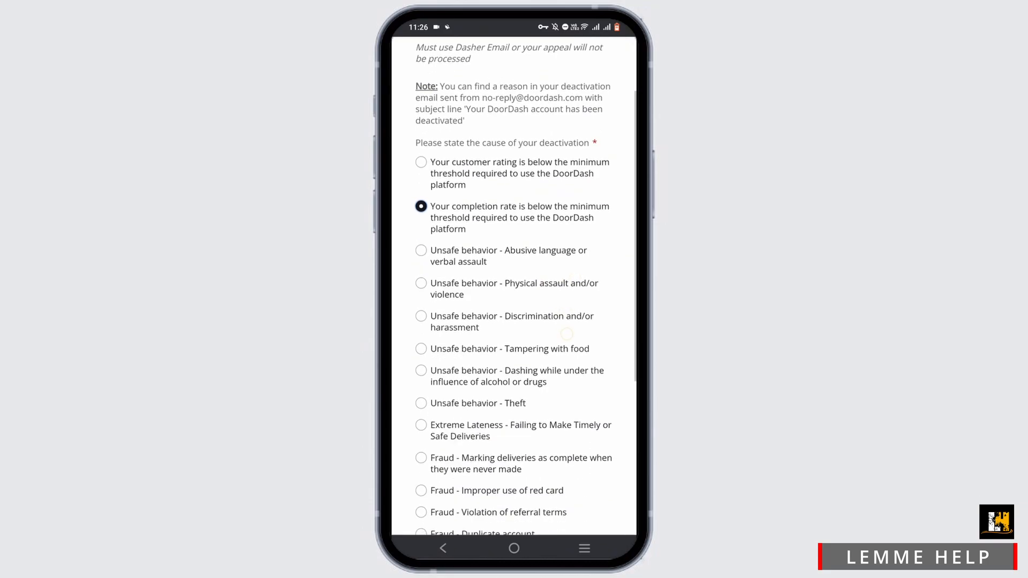
scroll("down", 3)
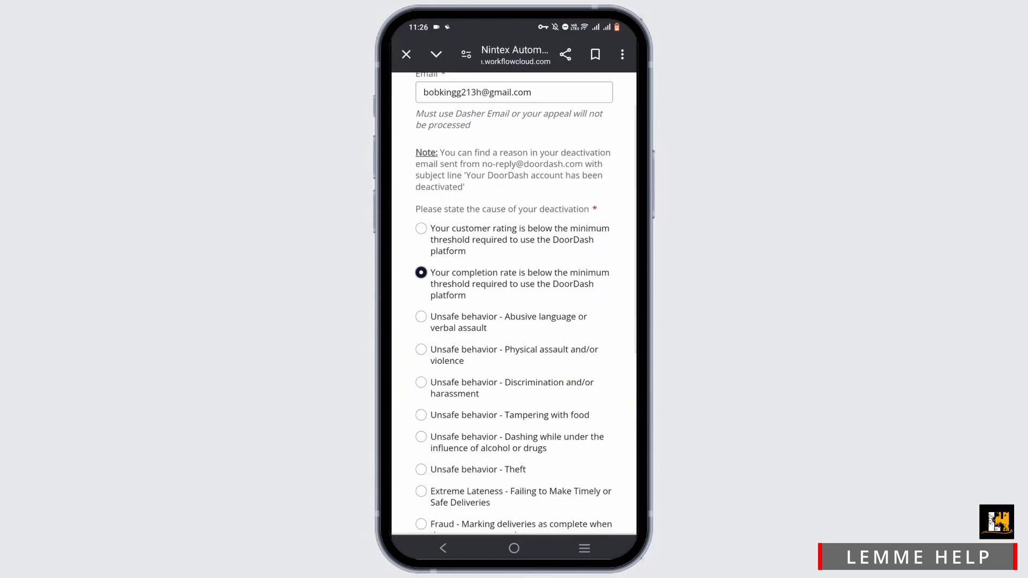
scroll("down", 3)
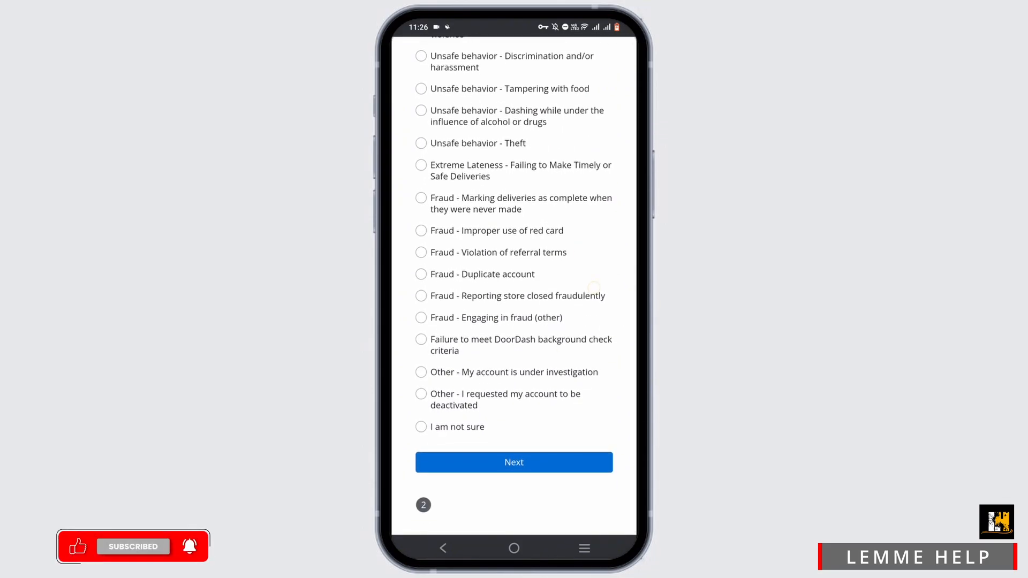
Tap Next to reach the form's name, phone and evidence page
left_click(513, 462)
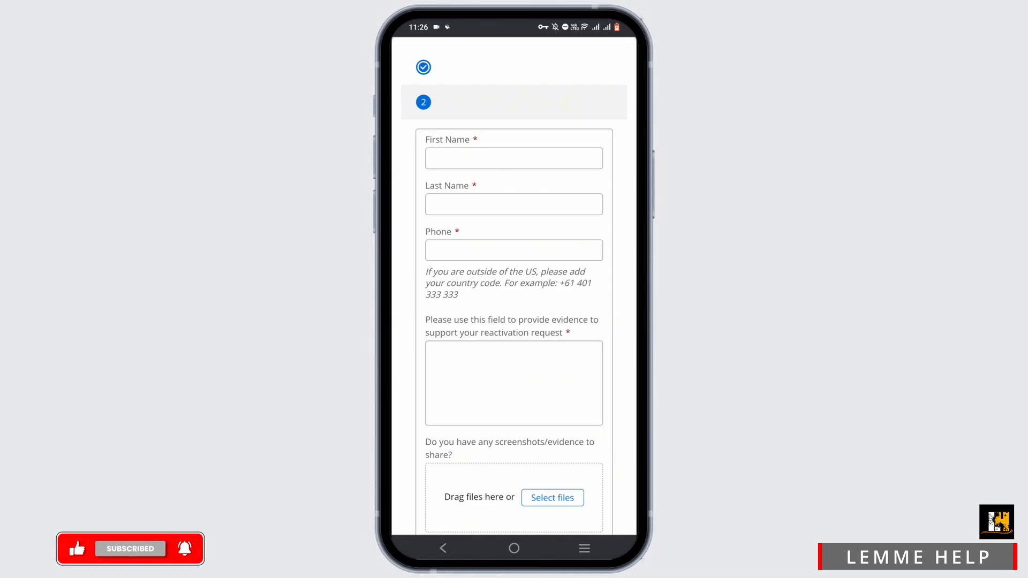
Type the appeal about deactivation for 'suspicious activity' in the evidence box, then choose Select files
left_click(514, 383)
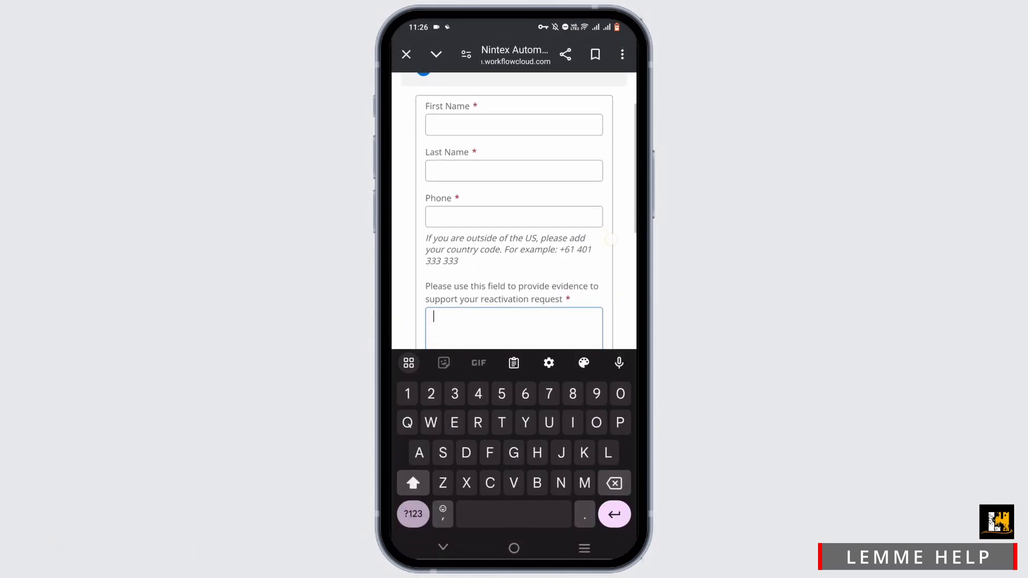
scroll("down", 3)
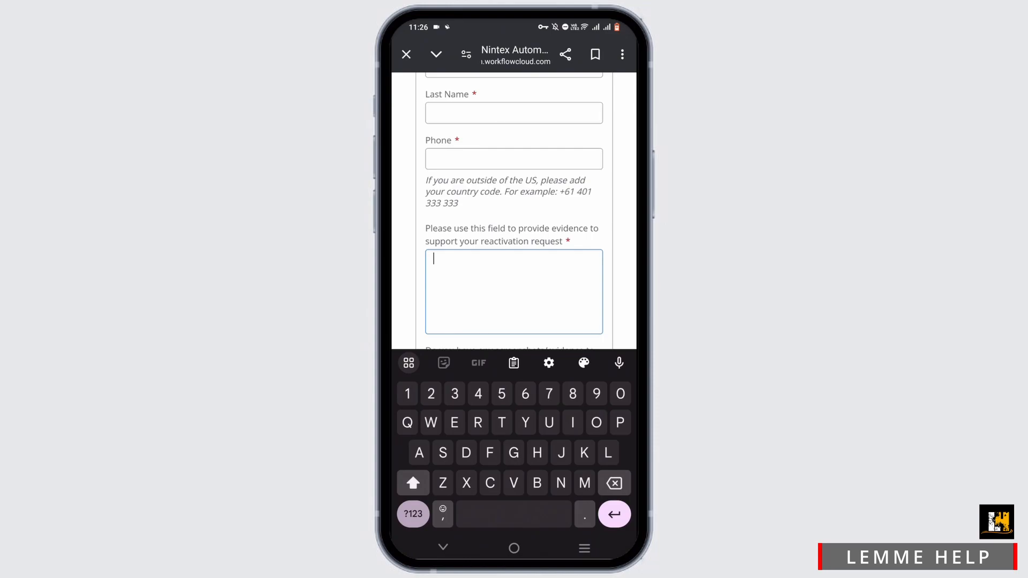
type("My doordash account got deactivated for \" suspicious activity\". I would like fo reactive as i have not neglected the doordash community guidelines.")
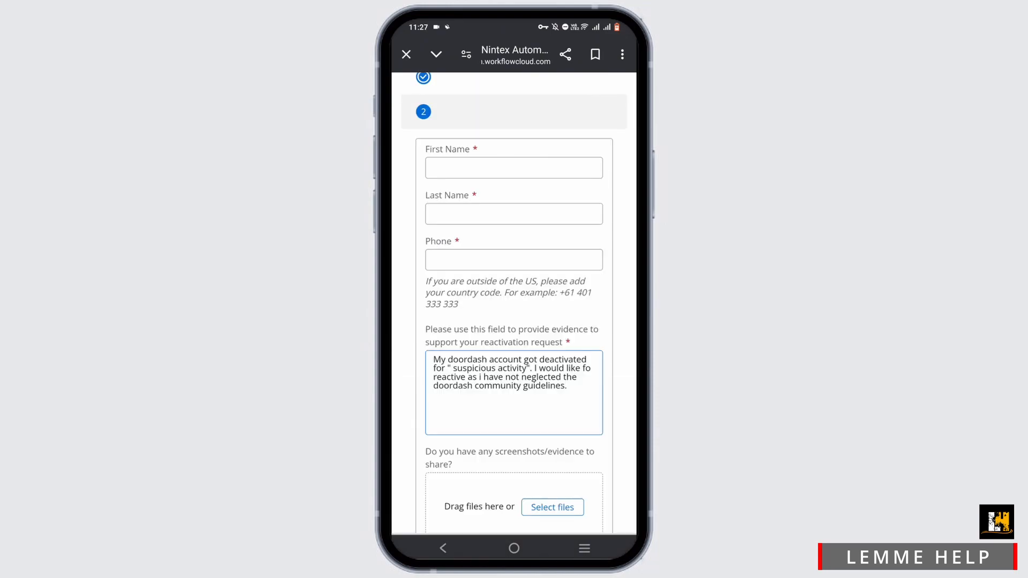
scroll("down", 3)
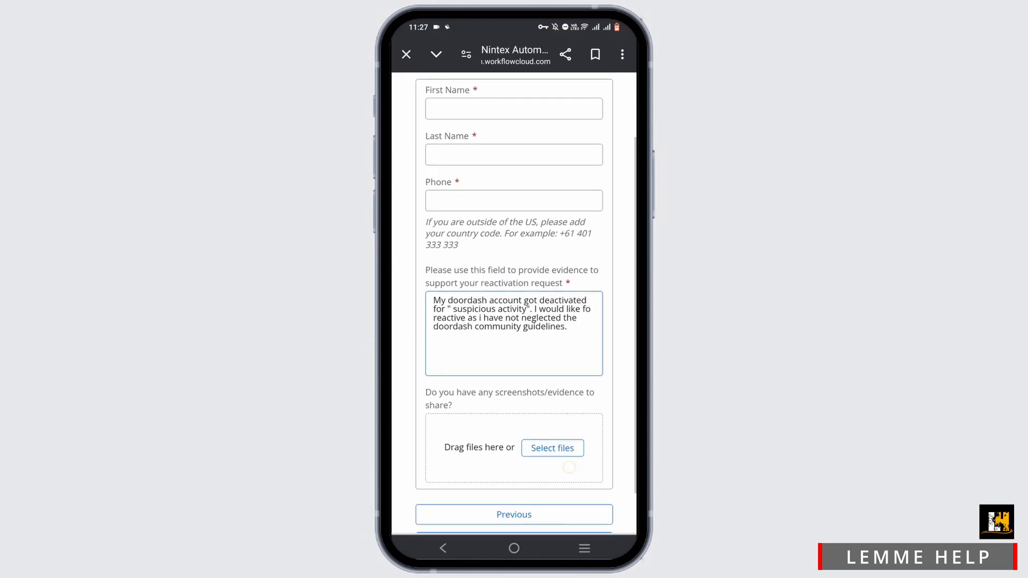
scroll("down", 3)
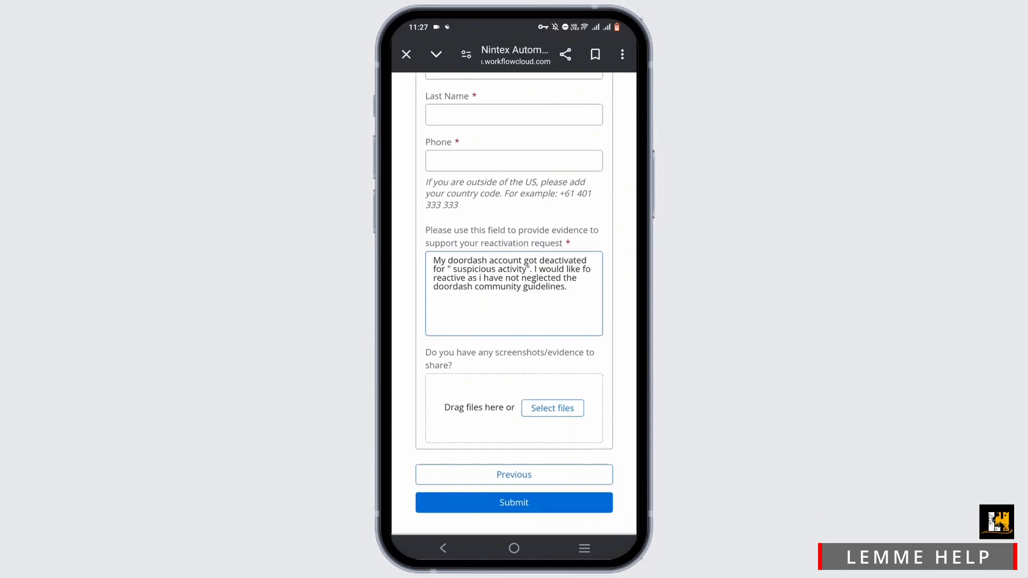
left_click(552, 408)
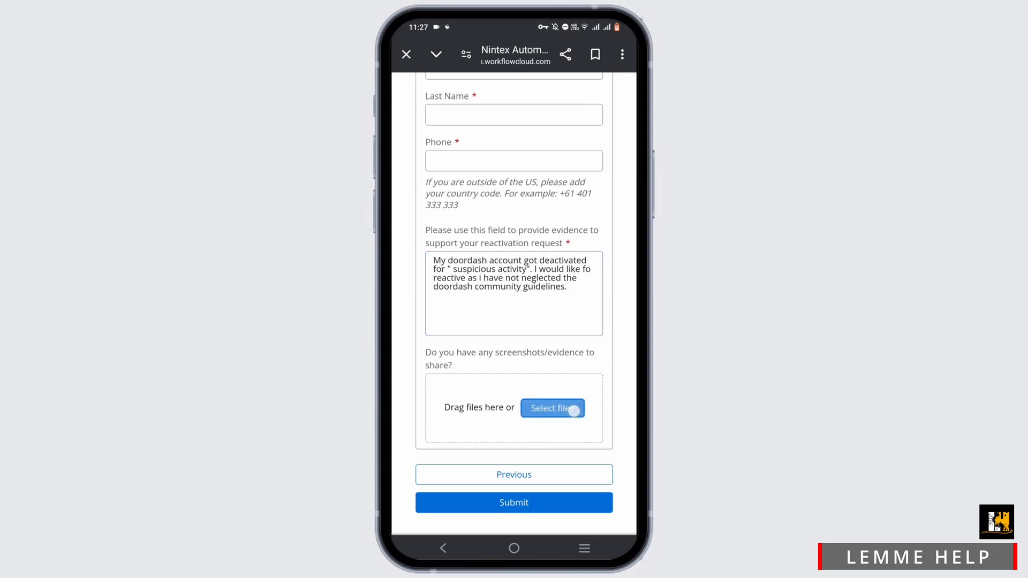